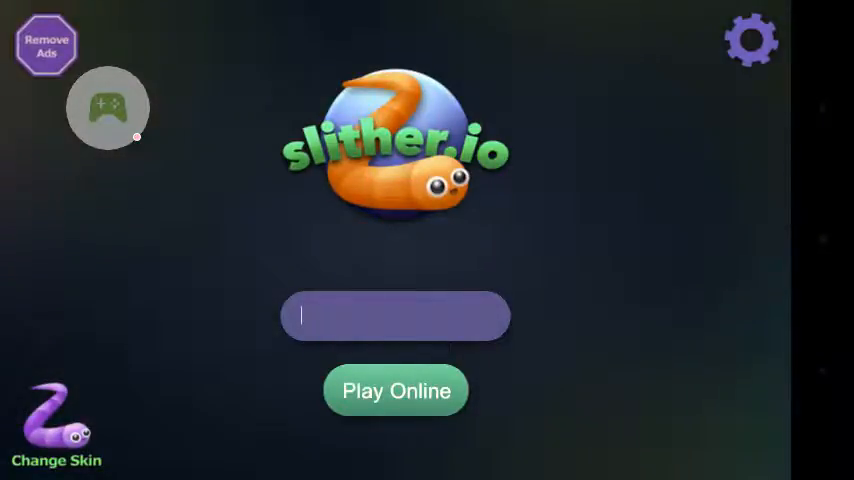
Enter the nickname ImmortalDraco, then confirm a snake skin and return to the menu.
left_click(396, 316)
type("ImmortalDrac")
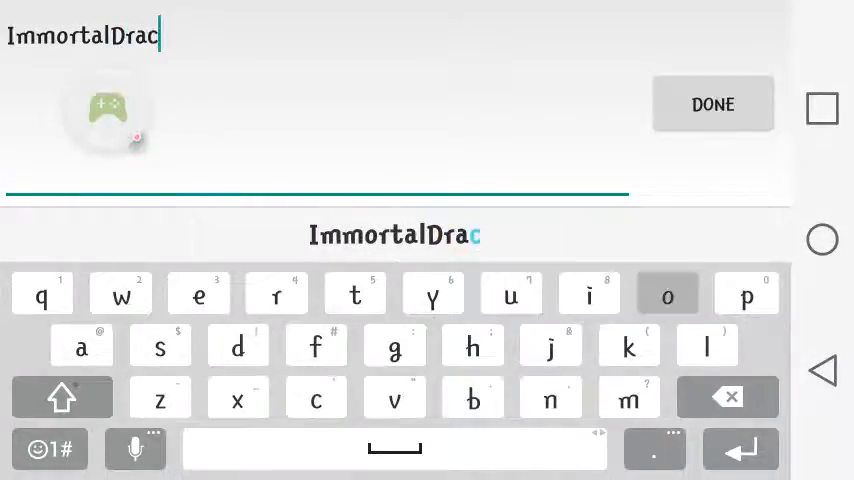
left_click(668, 294)
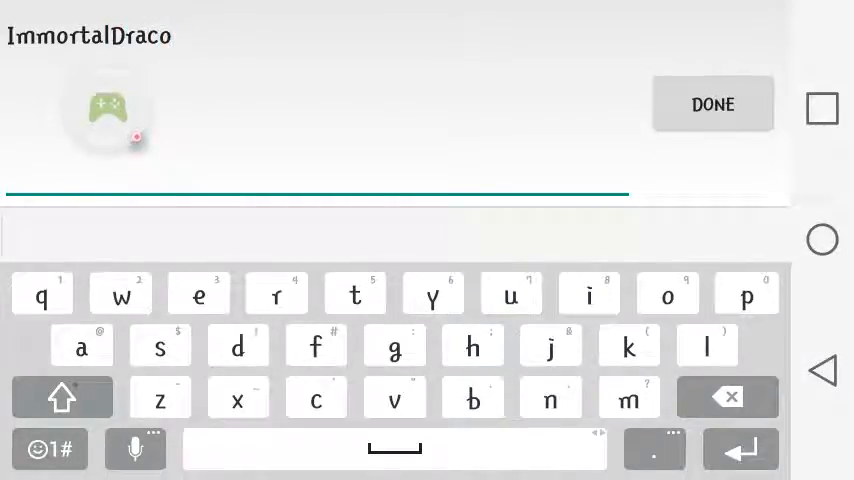
left_click(712, 104)
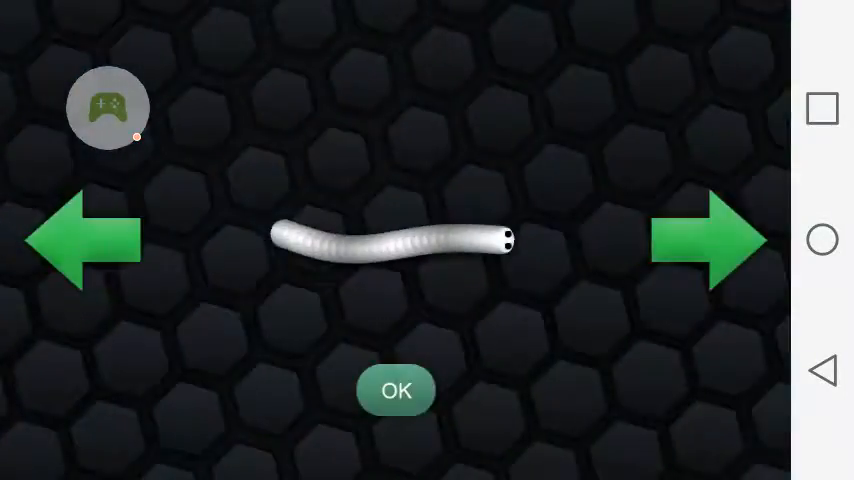
left_click(396, 390)
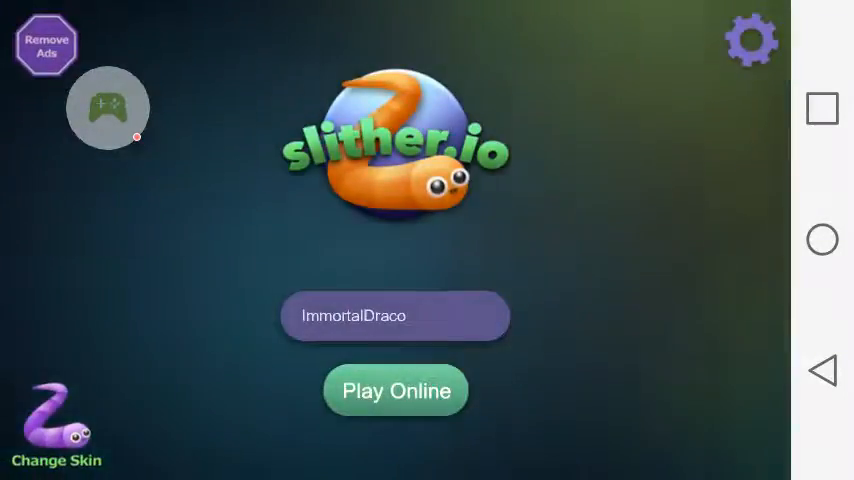
Start an online round as ImmortalDraco and play until the snake dies.
left_click(396, 390)
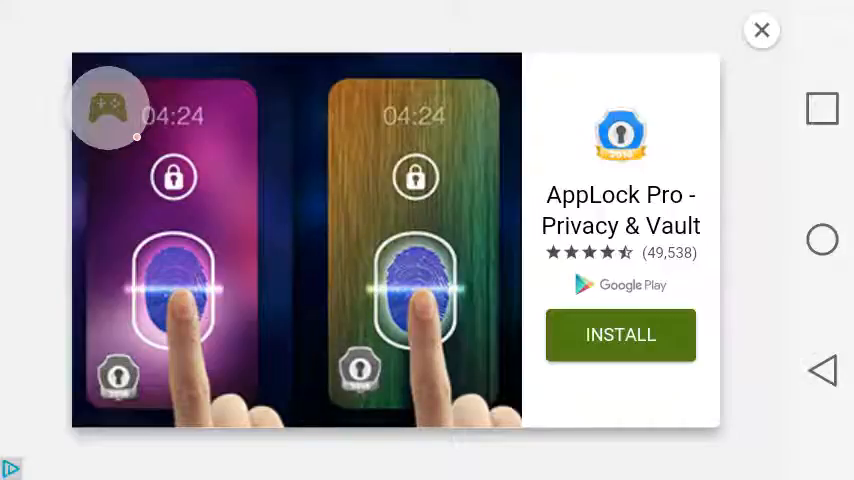
Dismiss the ad, erase ImmortalDraco while browsing the emoji keyboard, and leave the nickname empty.
left_click(760, 30)
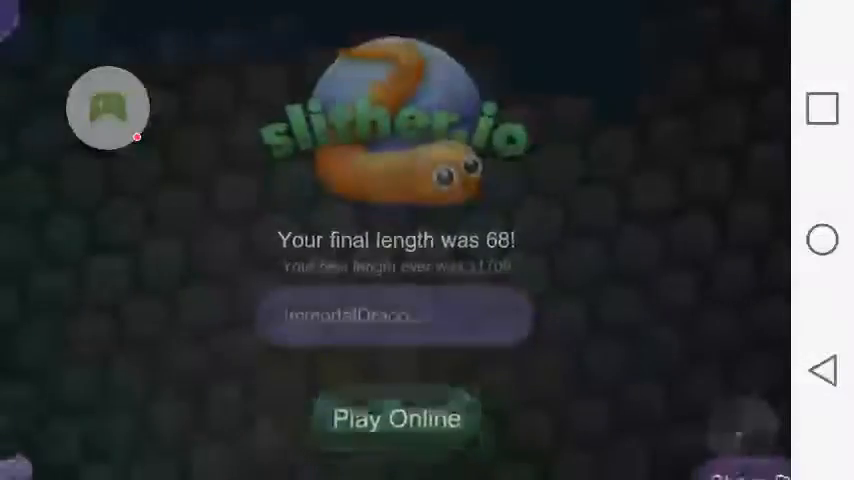
left_click(394, 316)
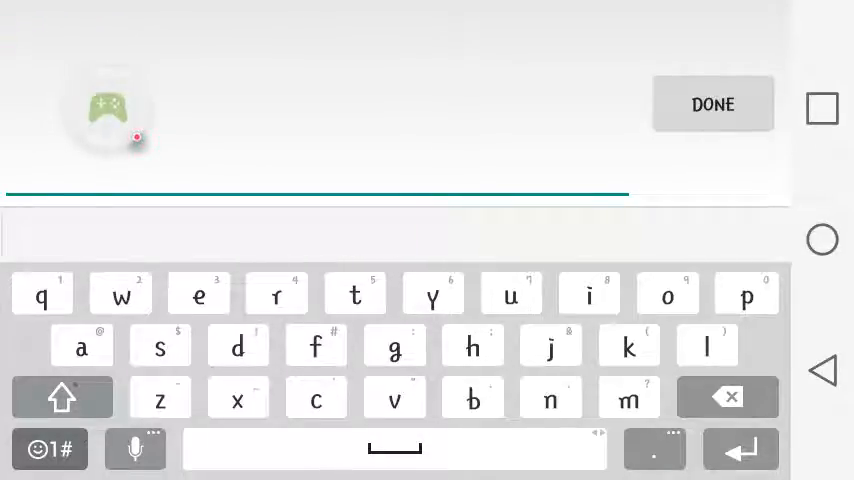
left_click(48, 448)
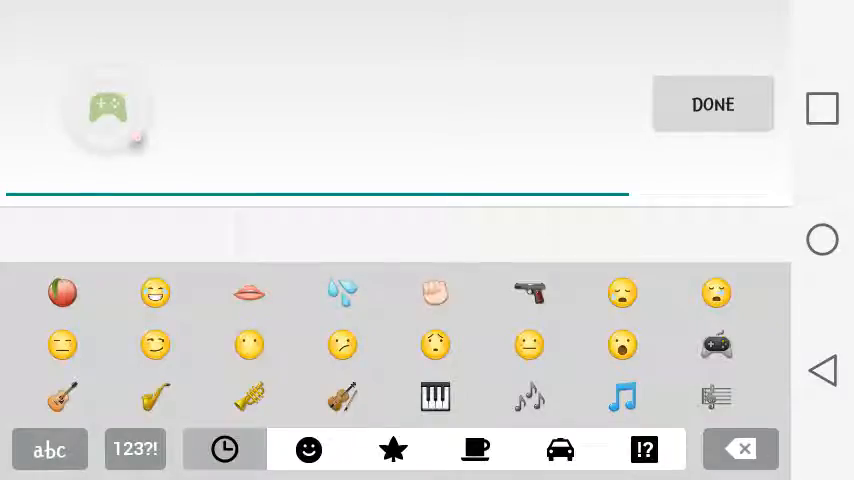
left_click(308, 448)
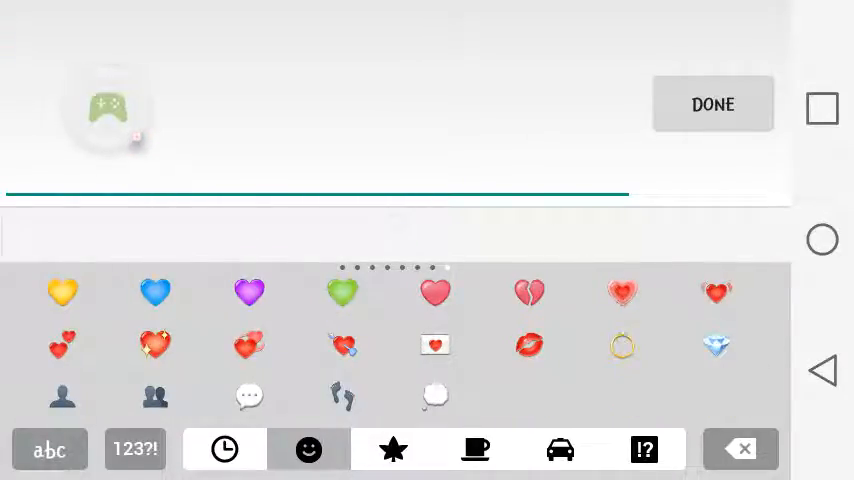
left_click(48, 448)
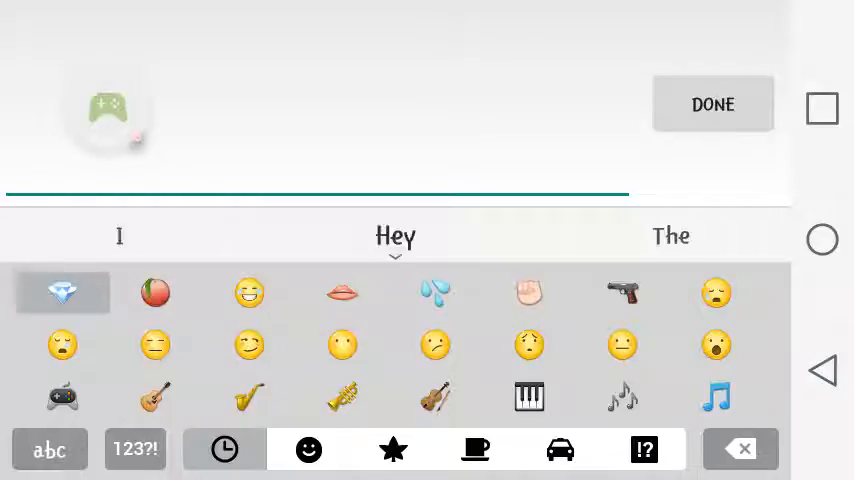
left_click(248, 396)
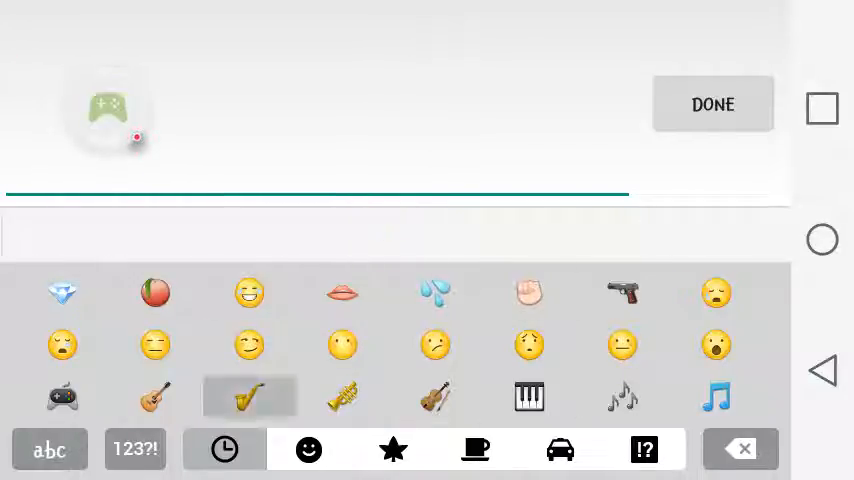
left_click(48, 448)
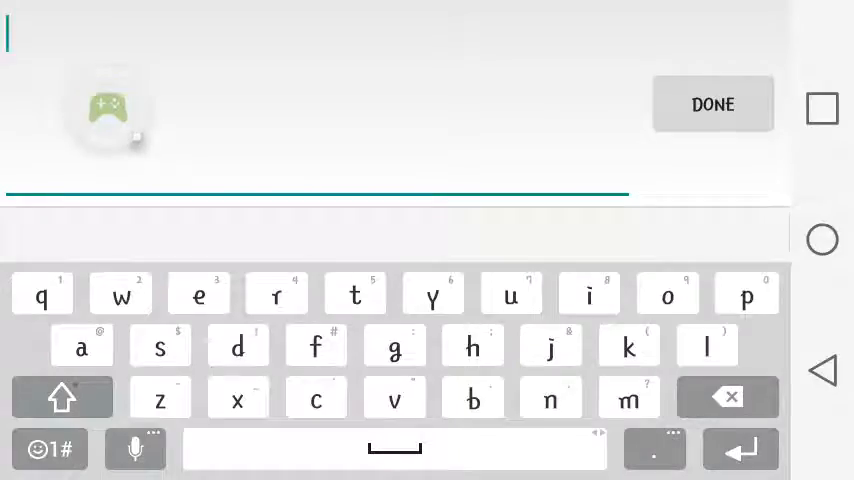
left_click(712, 104)
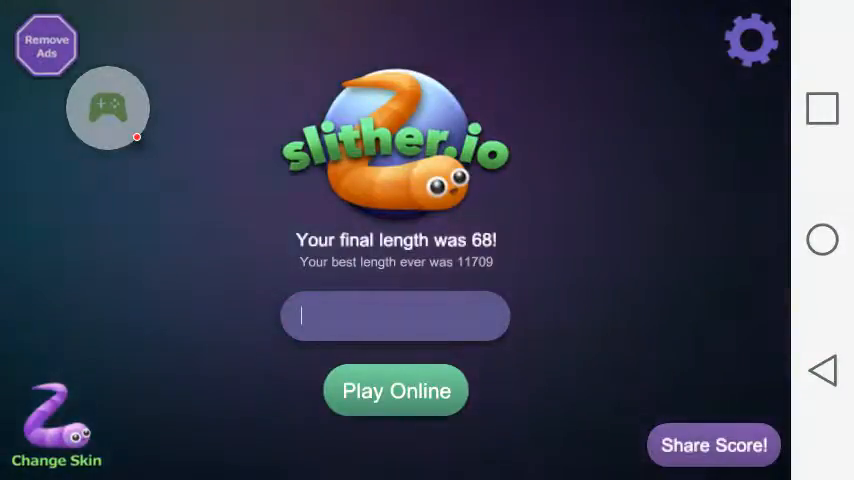
Fill the empty nickname field with Brotatochip.
left_click(396, 316)
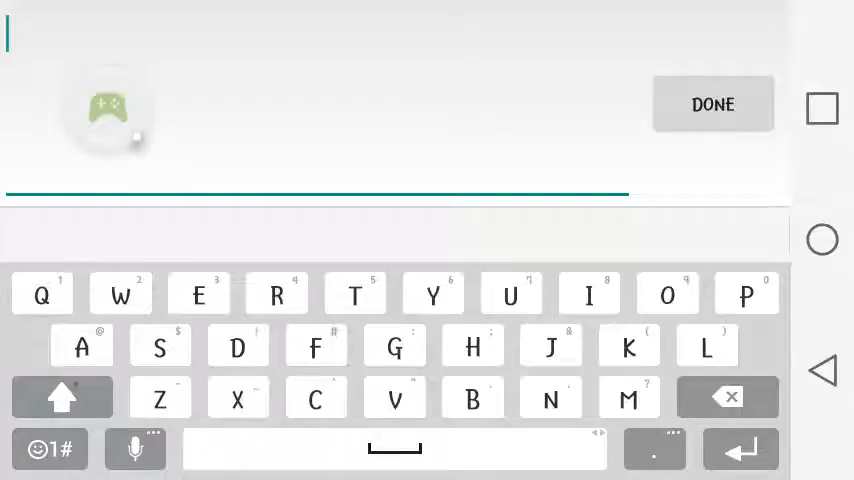
type("Bro")
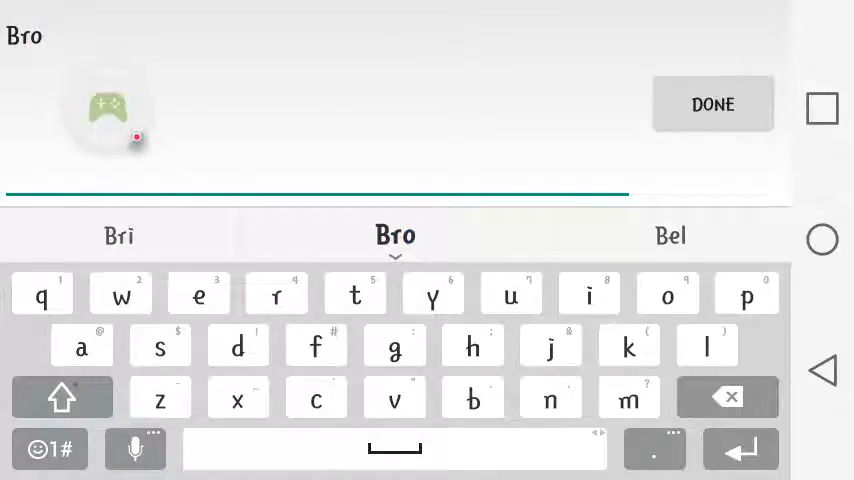
type("atochip")
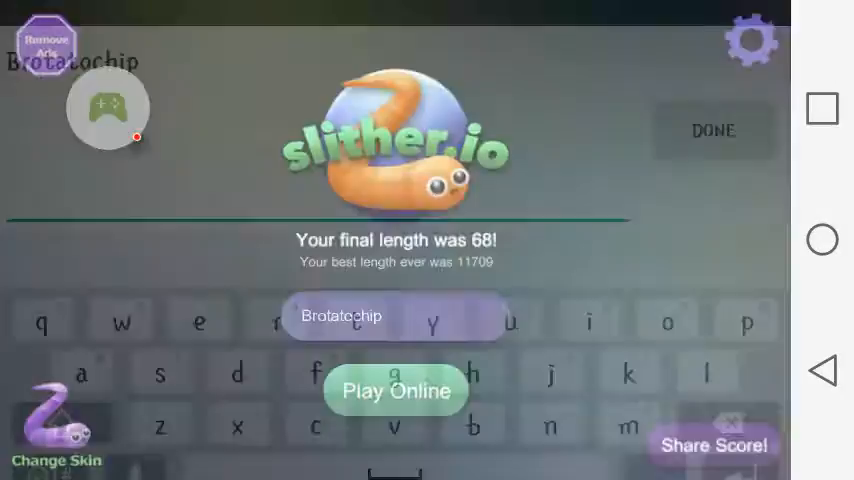
Play a round as Brotatochip, then reopen the nickname editor with the name cleared.
left_click(396, 390)
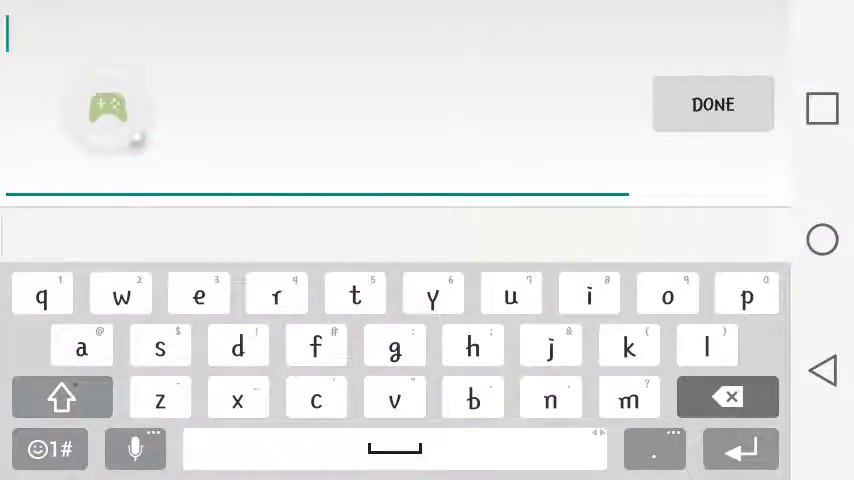
Try phrases with Damnit, see, how and cursing in the nickname, erasing them again.
type("Damnit")
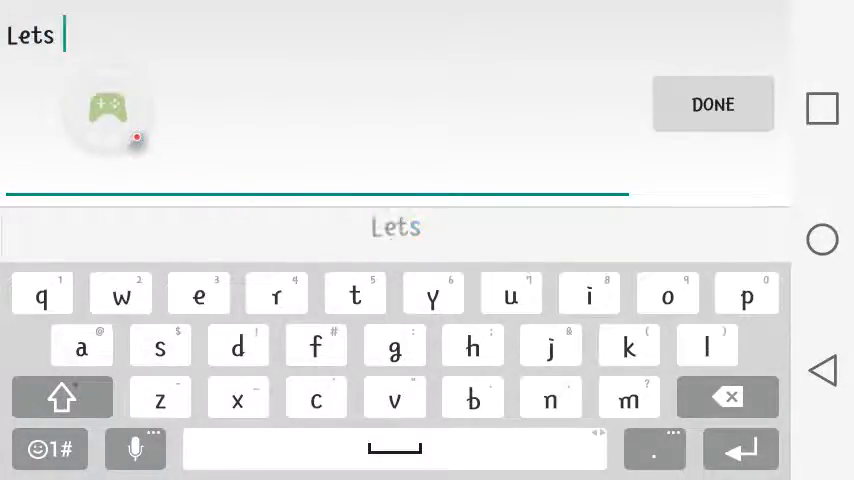
type("see...")
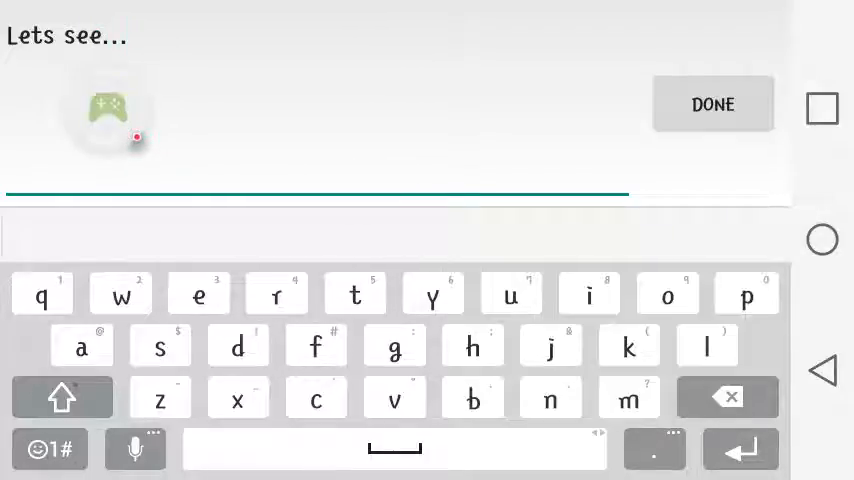
left_click(728, 396)
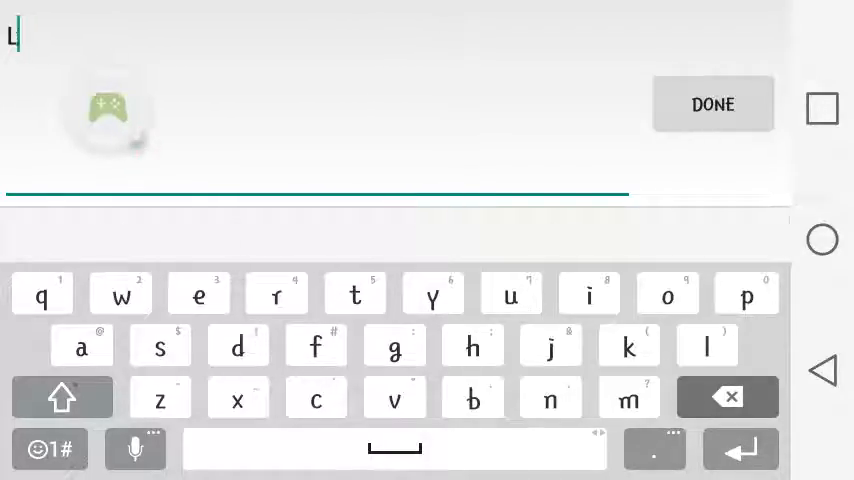
type("how about")
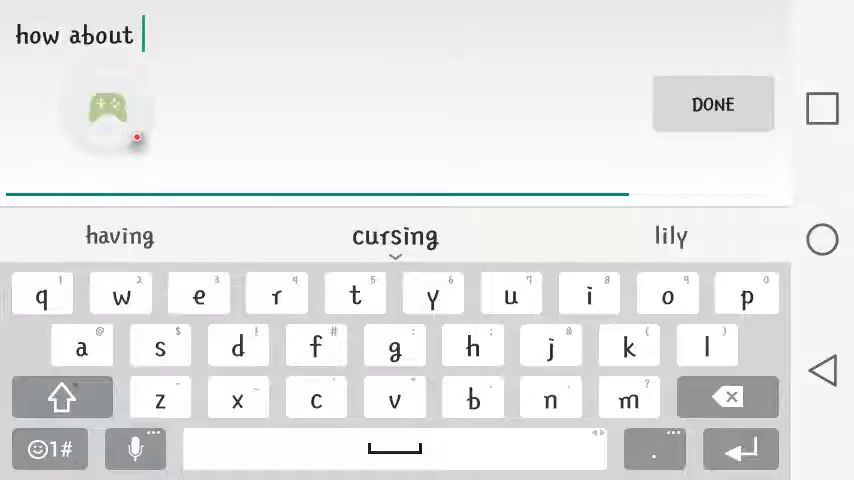
left_click(396, 236)
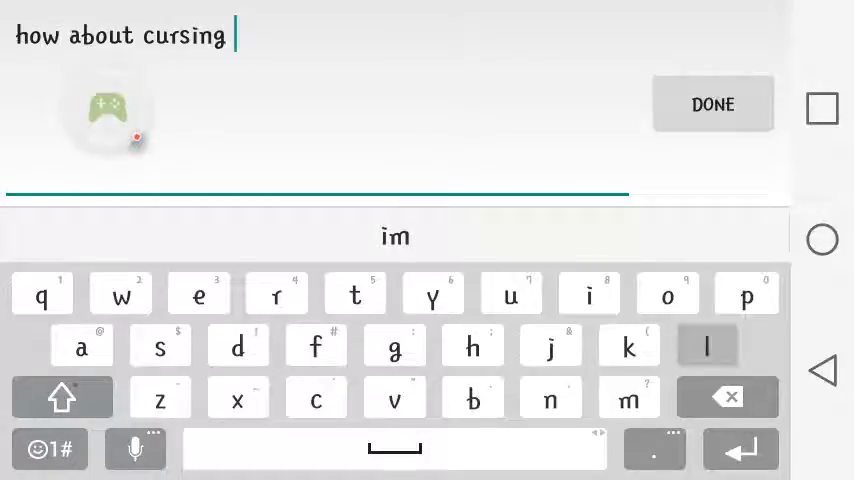
left_click(728, 396)
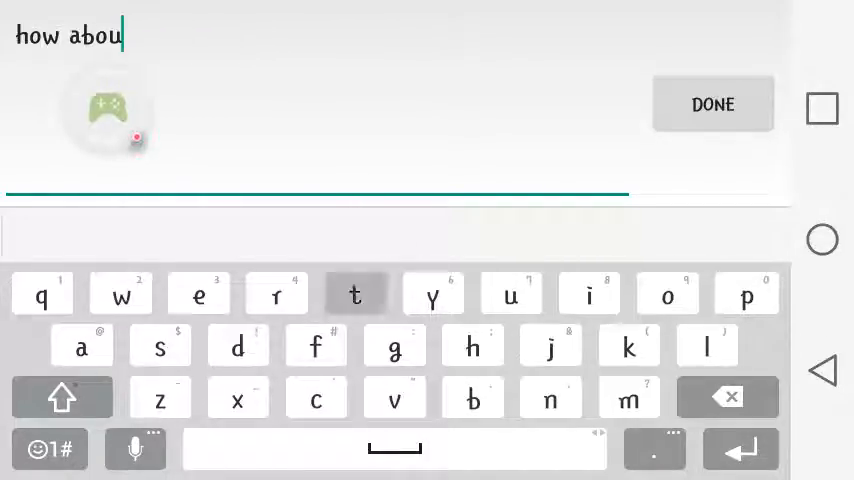
left_click(354, 292)
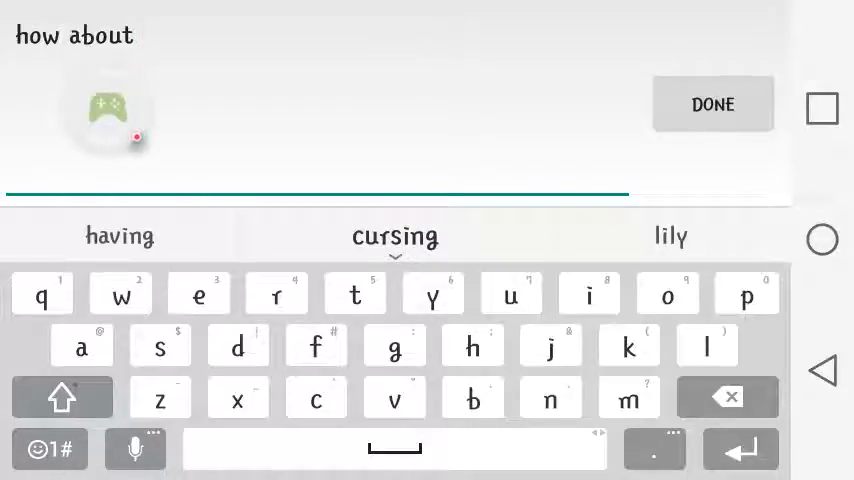
Enter ASL in capitals and confirm it as the nickname.
left_click(62, 396)
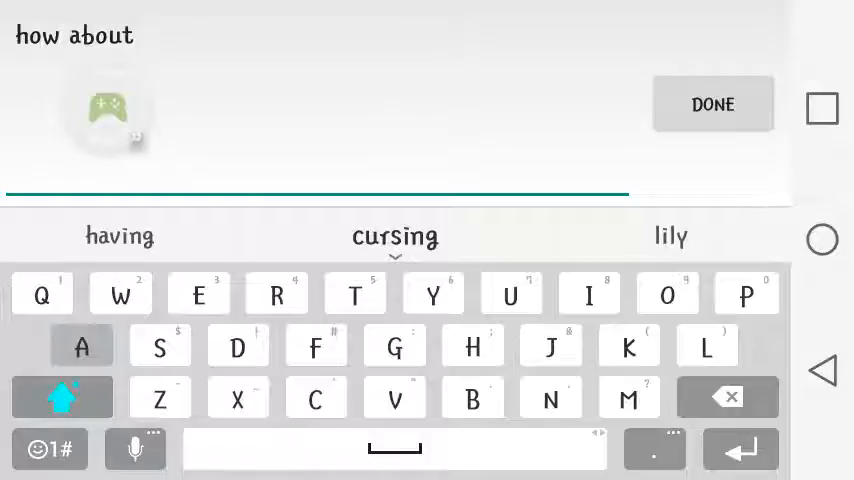
type("ASL")
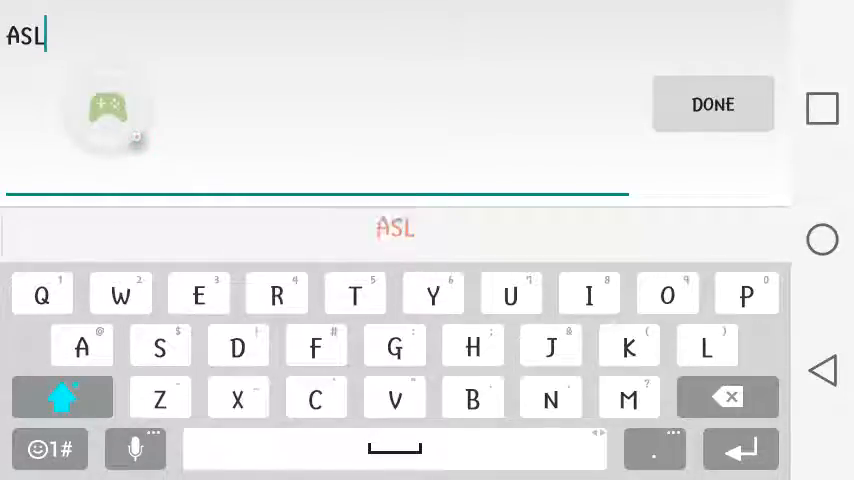
left_click(712, 104)
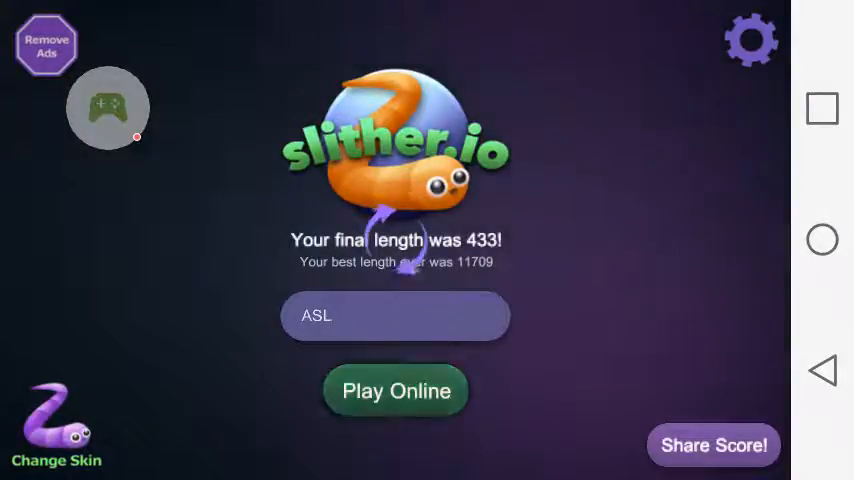
Start an online game as ASL and steer until the round ends.
left_click(396, 390)
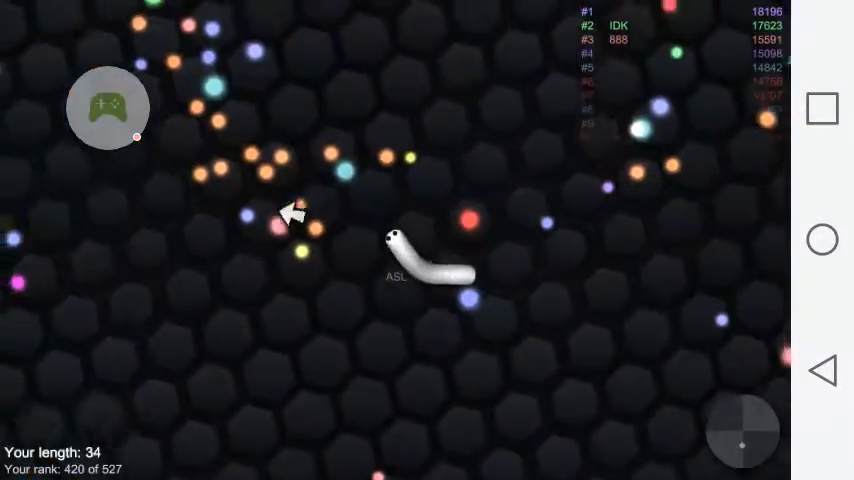
mouse_move(484, 116)
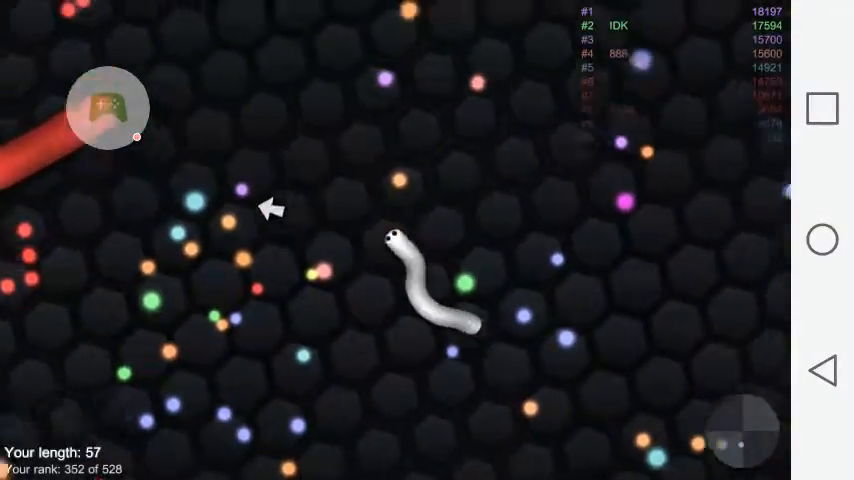
mouse_move(444, 200)
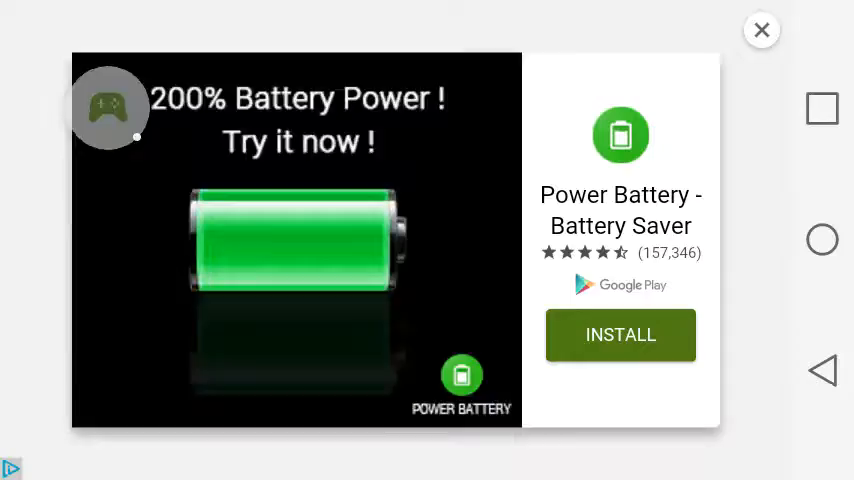
Dismiss the ad, rename the snake to Noooooooooo!!, and start a new online game.
left_click(762, 28)
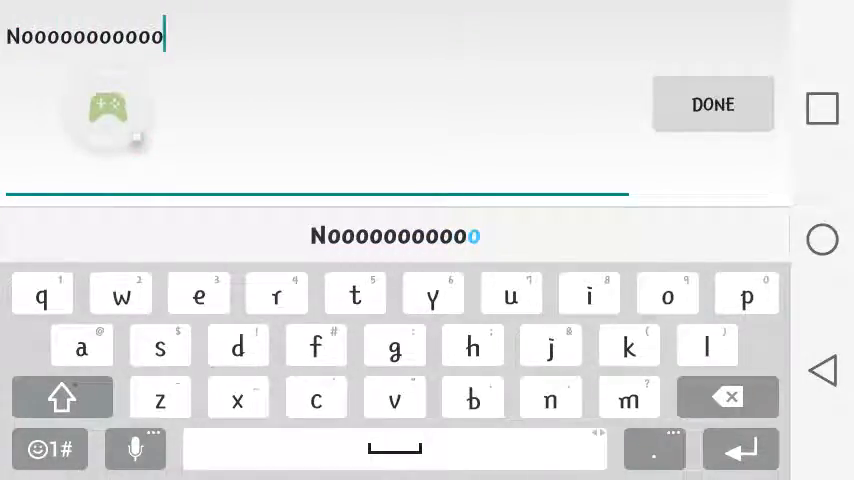
type("!!")
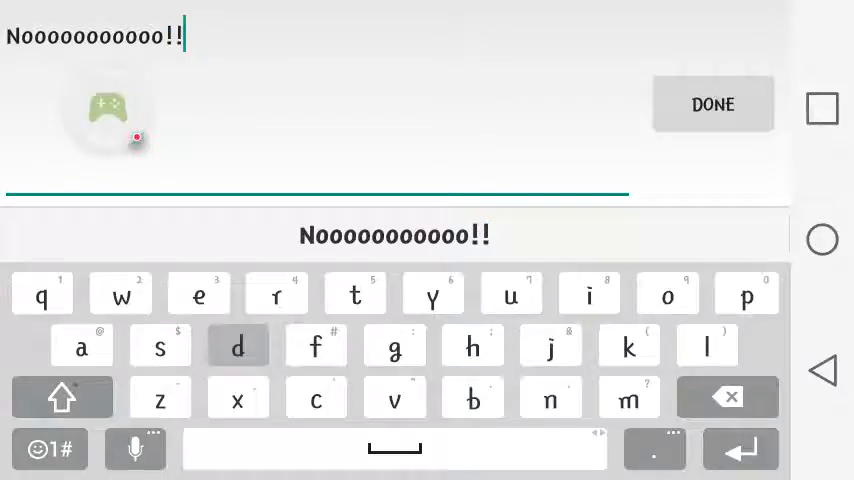
left_click(712, 104)
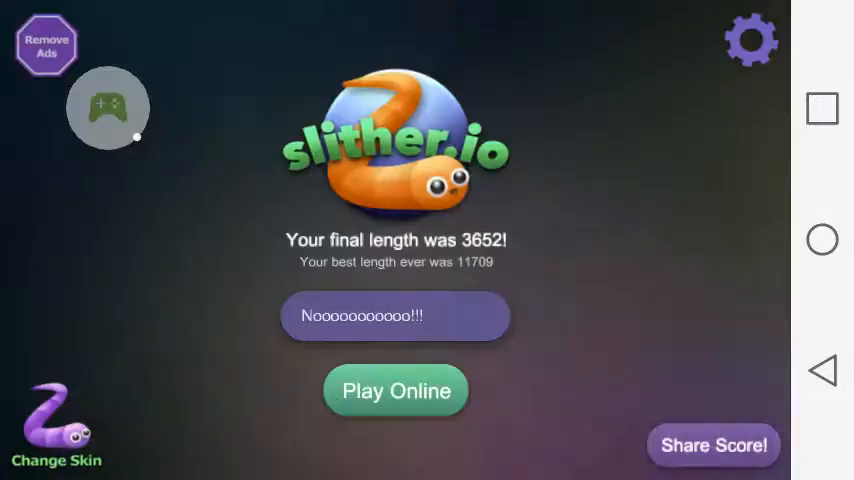
left_click(396, 390)
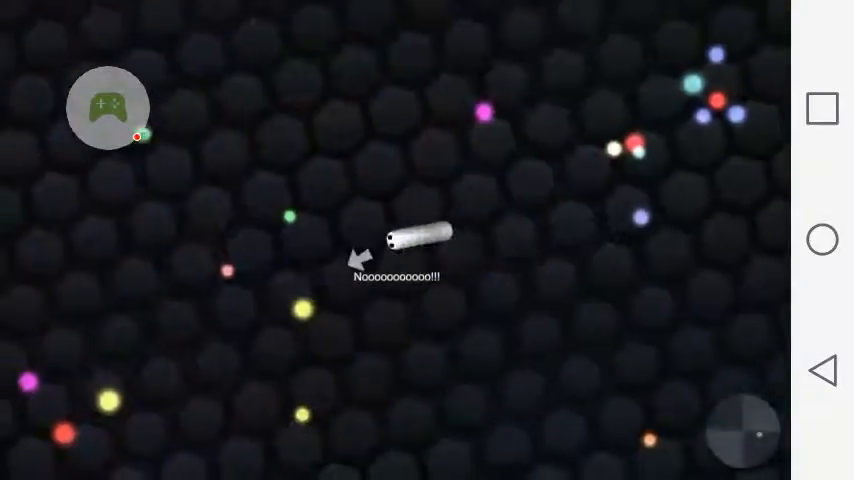